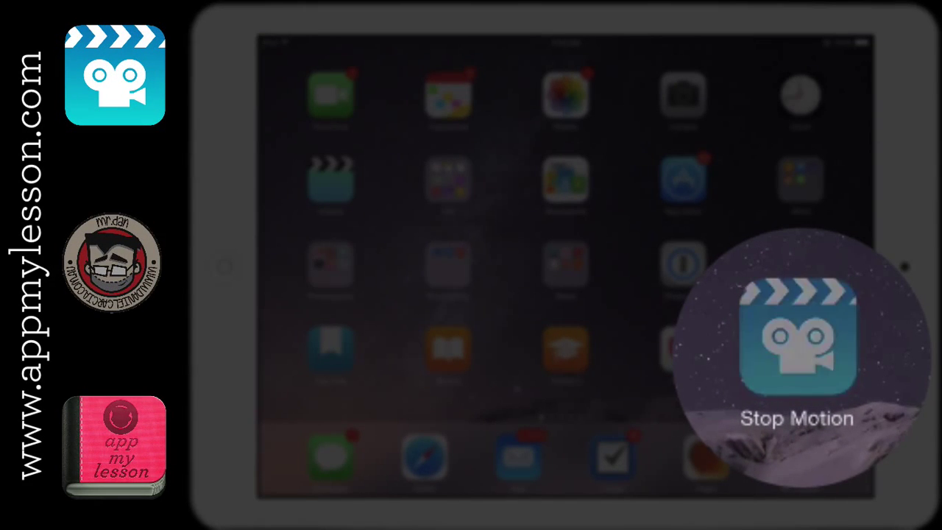
Step: Launch Stop Motion Studio from the home screen and continue past the Welcome card
click(799, 339)
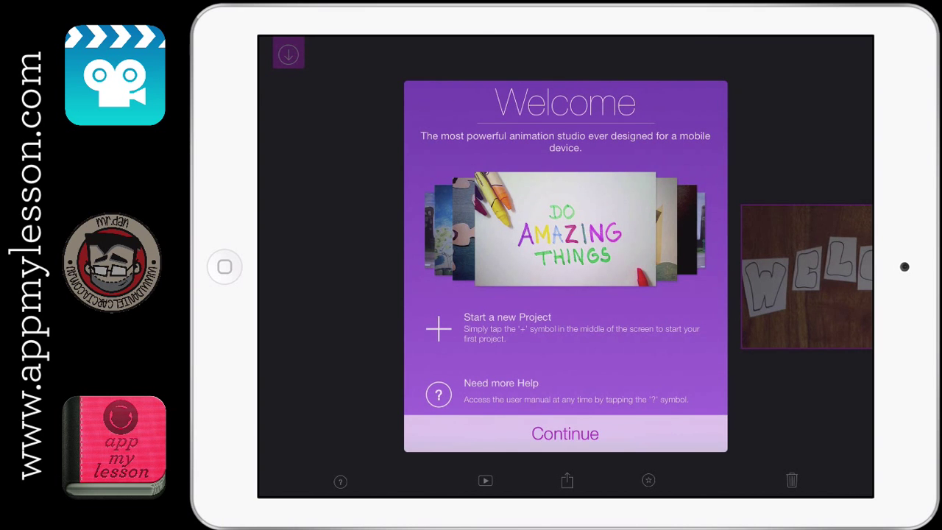
click(566, 432)
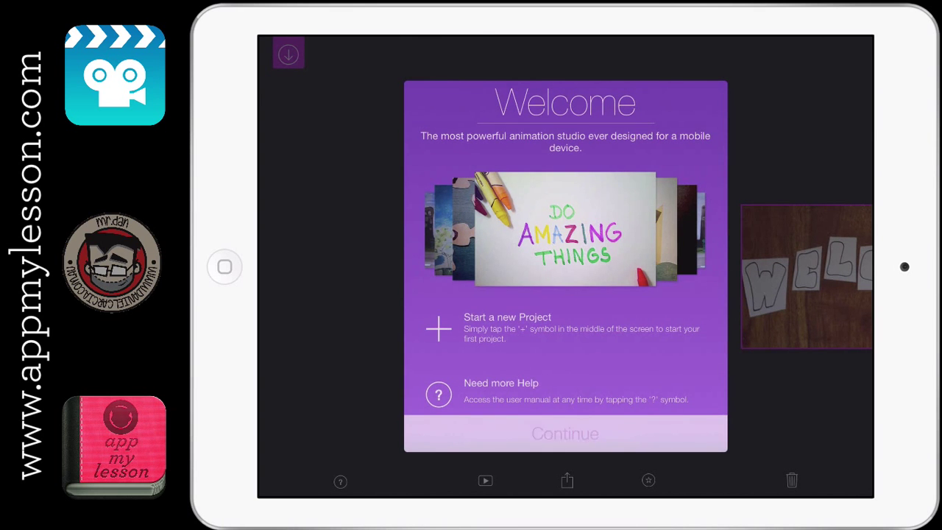
Step: Create a new movie project and grant camera access so the live view shows the keyboard
click(565, 433)
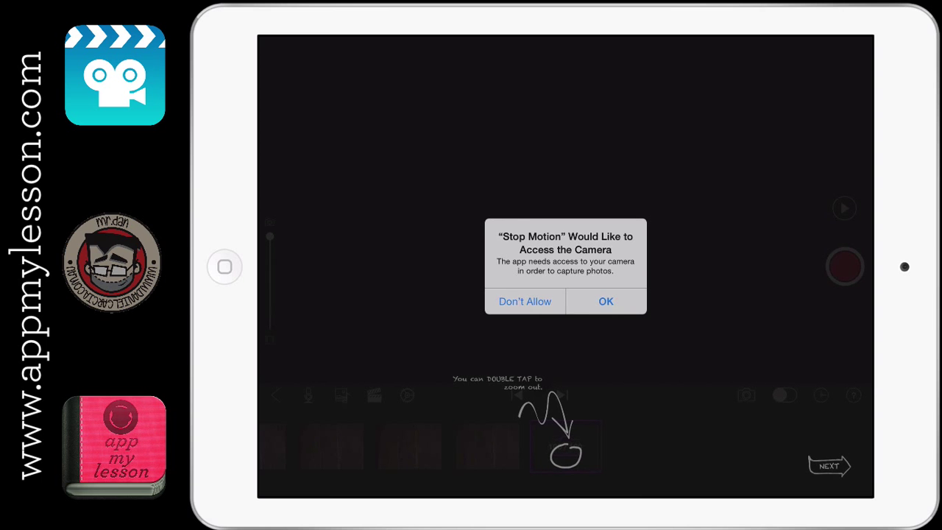
click(605, 301)
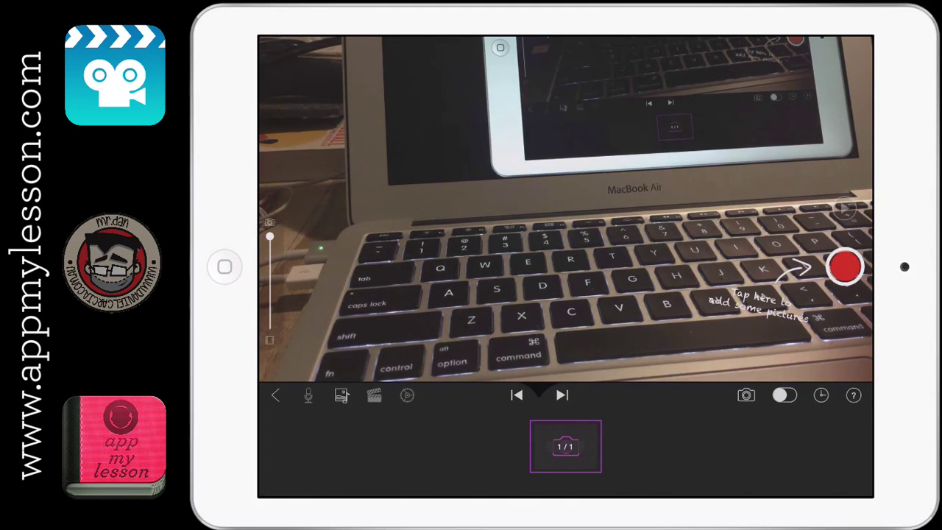
Step: Capture four frames of the keyboard scene, the last two with the orange fox toy in place
click(845, 266)
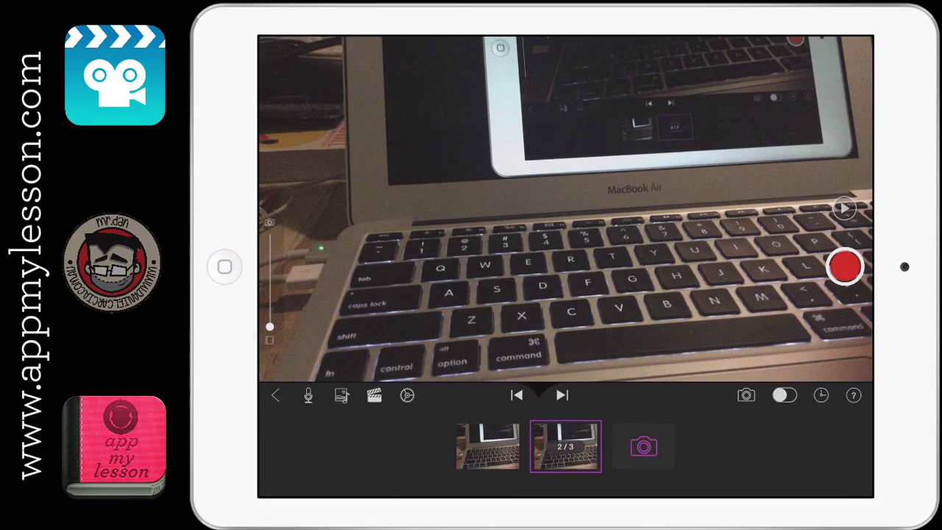
click(642, 447)
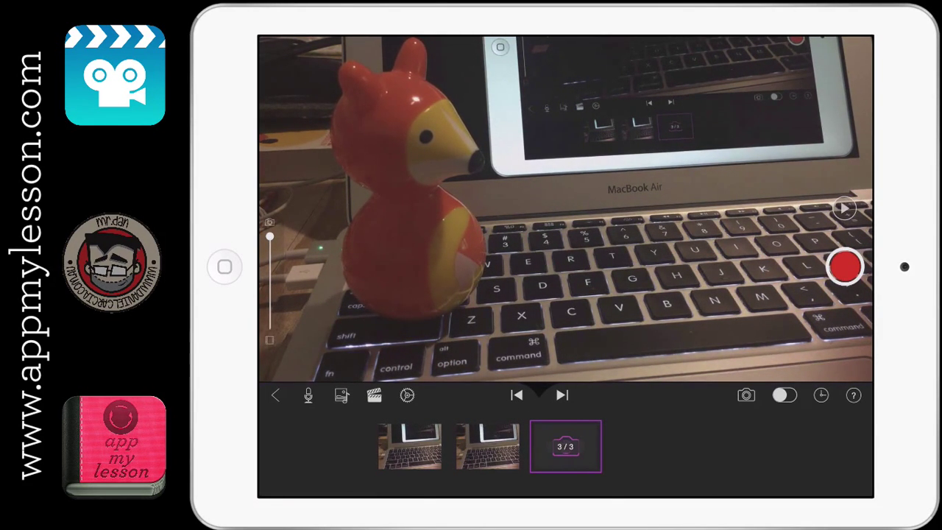
click(845, 267)
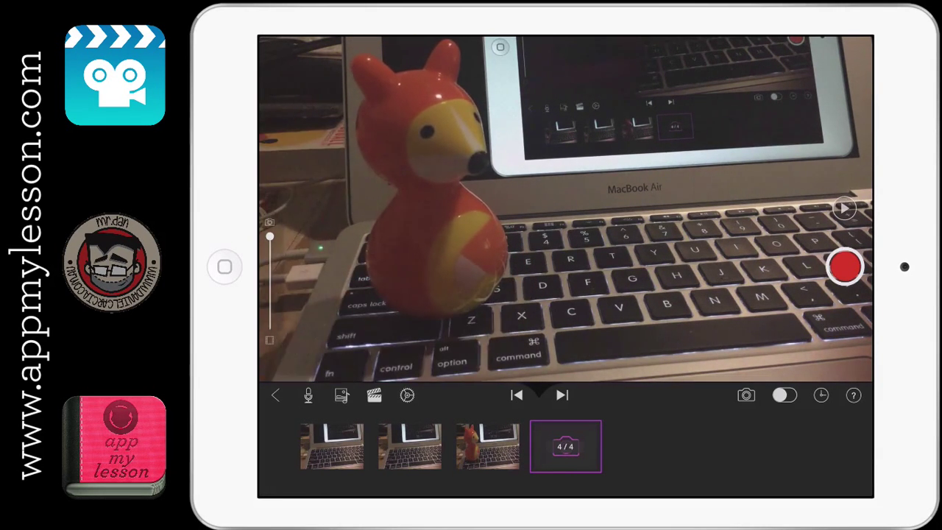
click(845, 266)
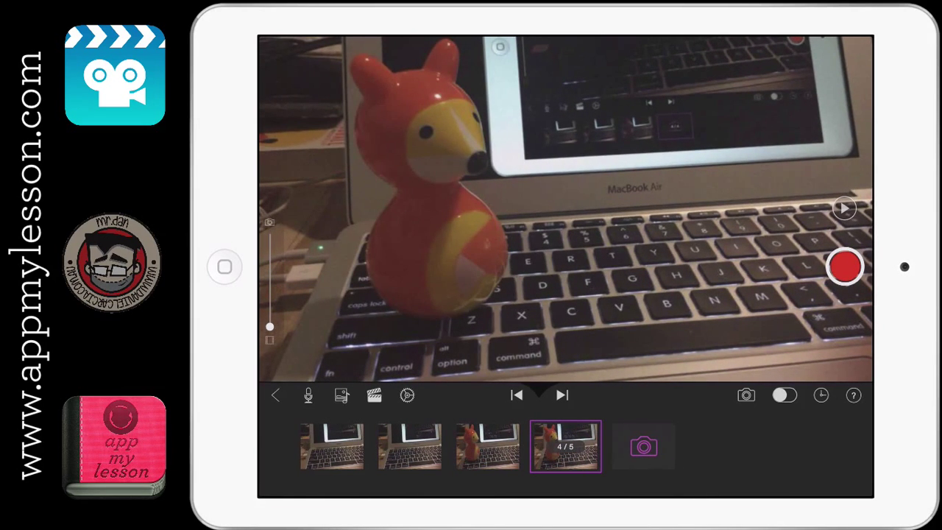
Step: Review the playback options, then start a voice-over and answer the microphone access request
click(407, 395)
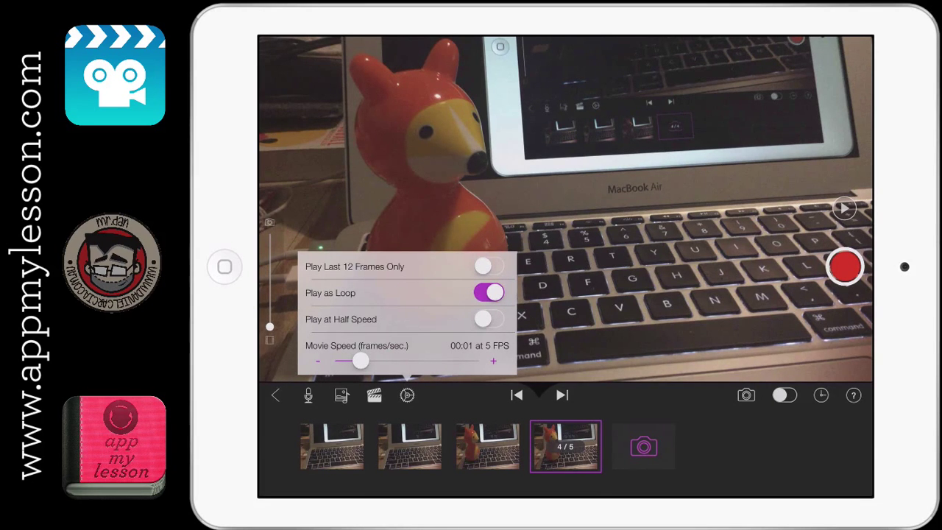
click(341, 394)
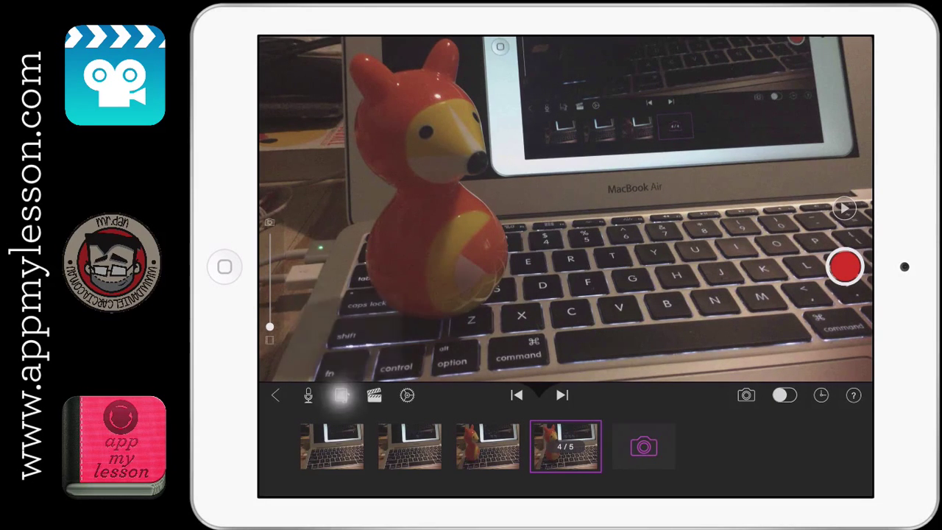
click(342, 394)
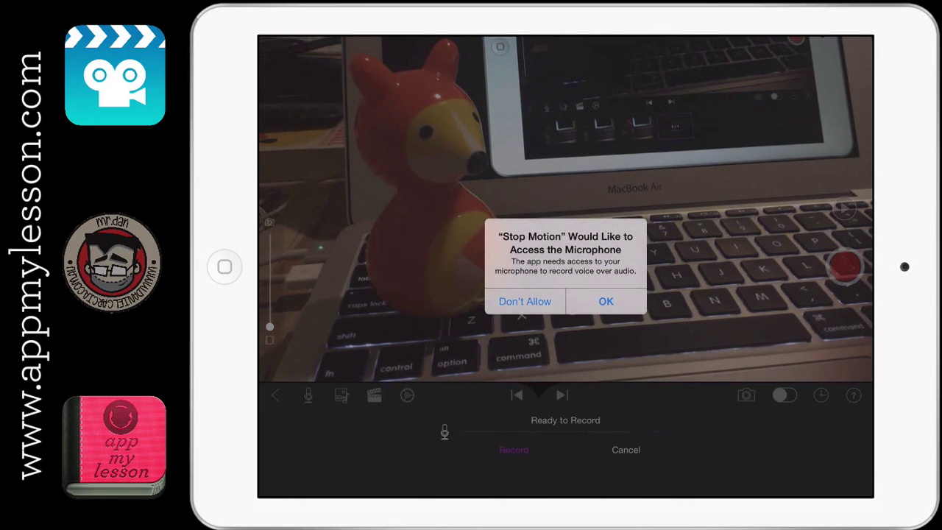
click(605, 301)
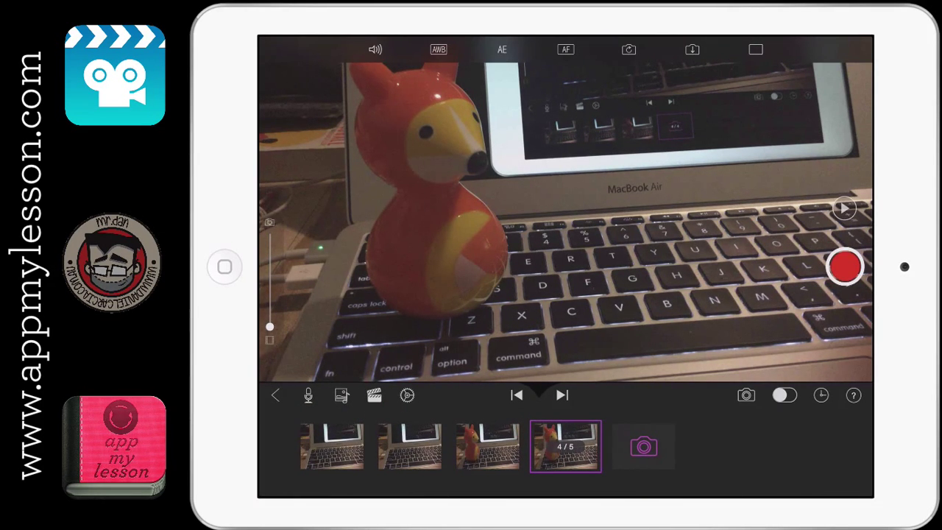
Step: Raise the onion-skin slider so the previous frame shows through, then capture a fifth frame as the tractor enters
drag(270, 327, 270, 300)
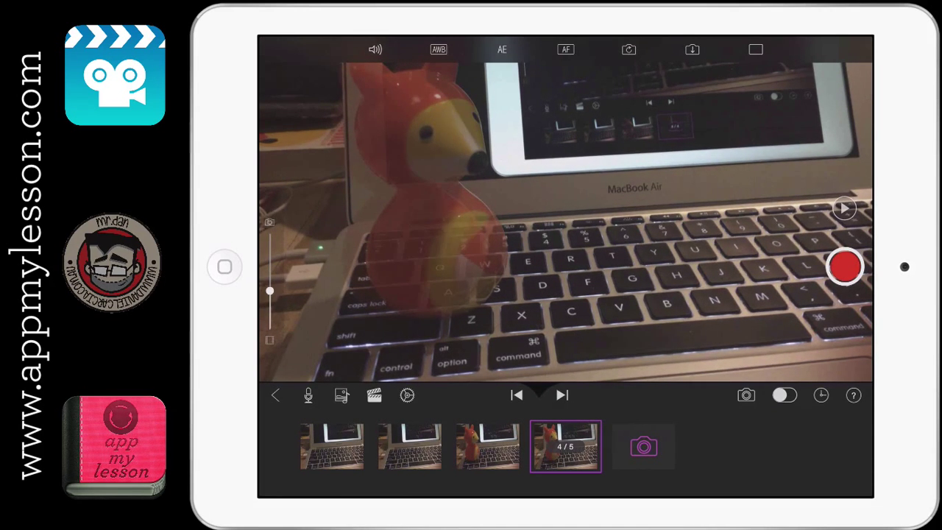
drag(270, 292, 269, 327)
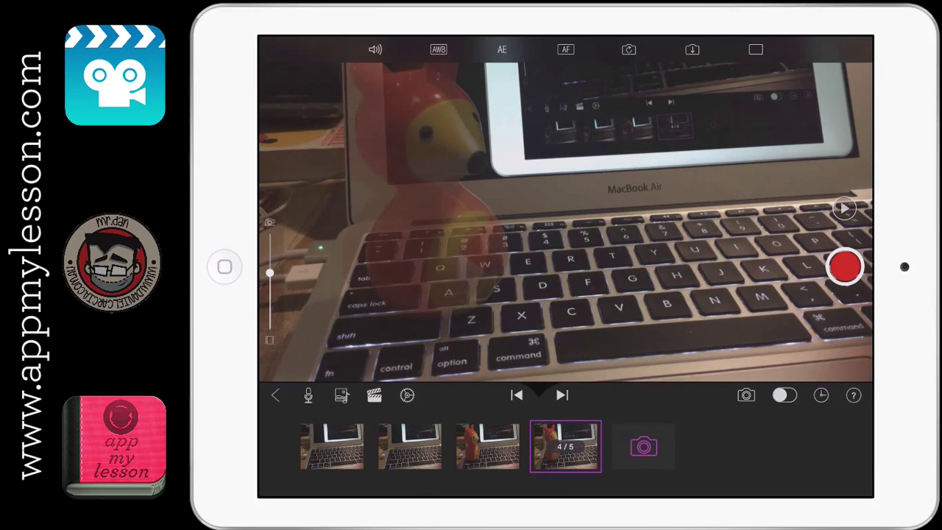
click(846, 267)
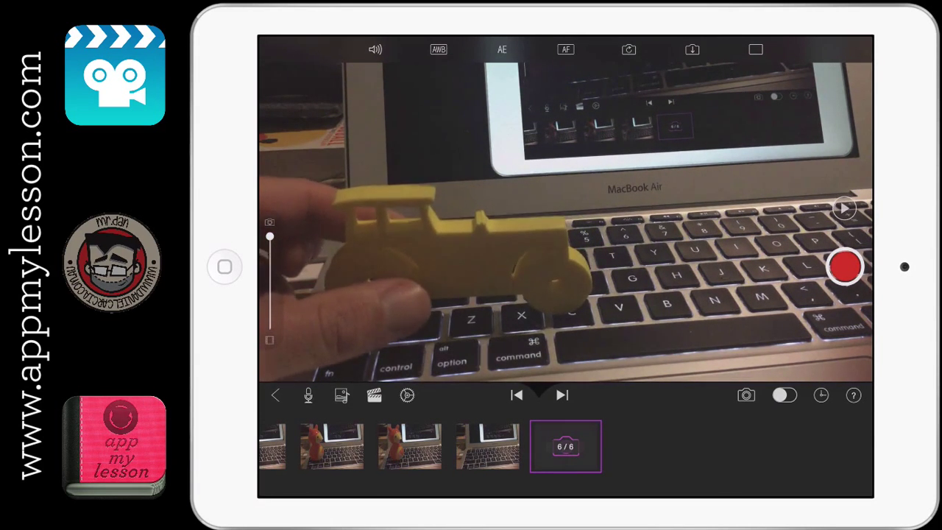
Step: Capture successive frames of the yellow tractor nudged forward across the keyboard each time
click(845, 266)
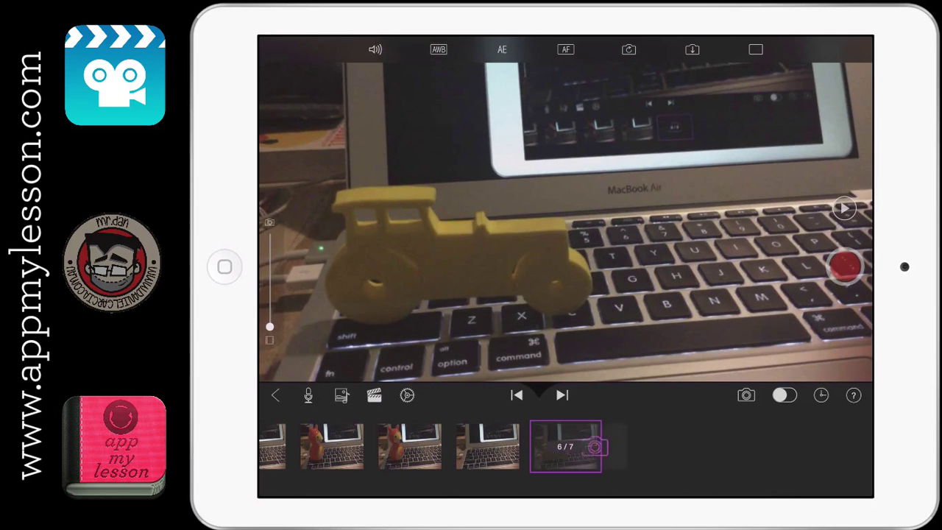
click(846, 267)
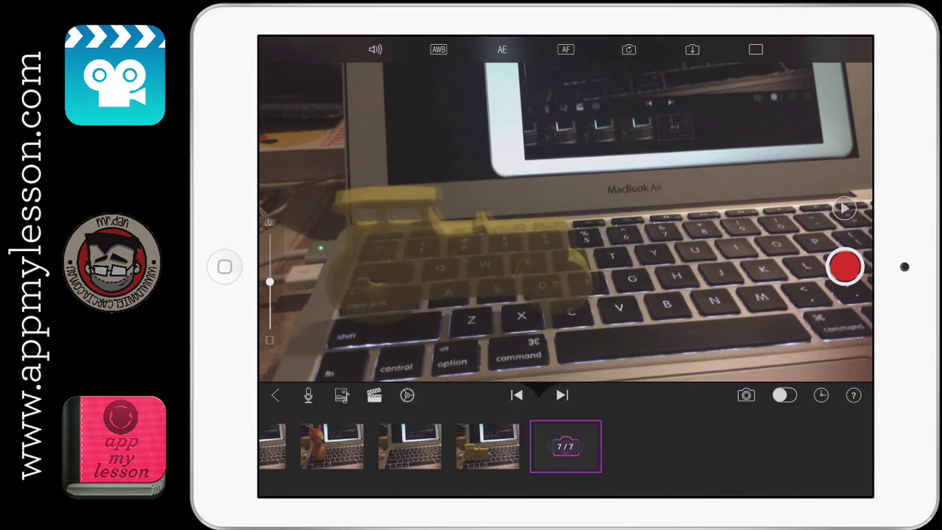
click(845, 267)
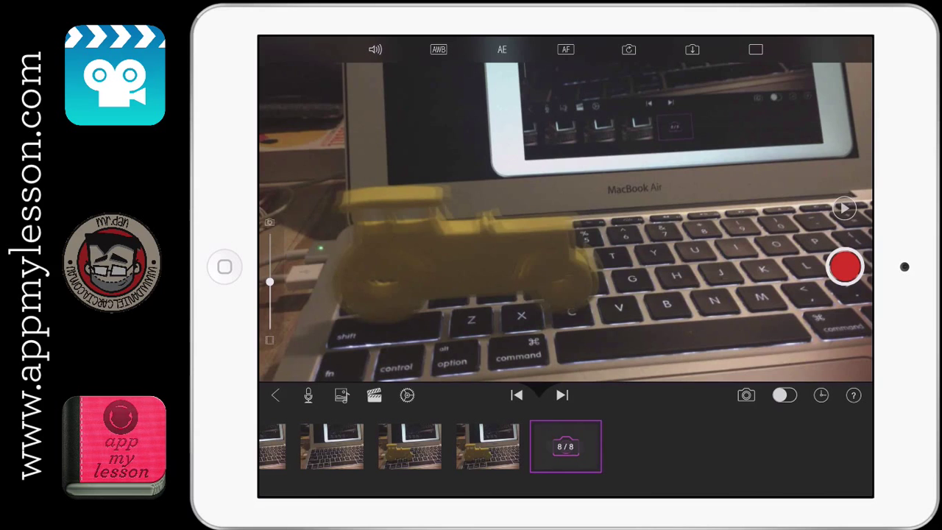
click(845, 267)
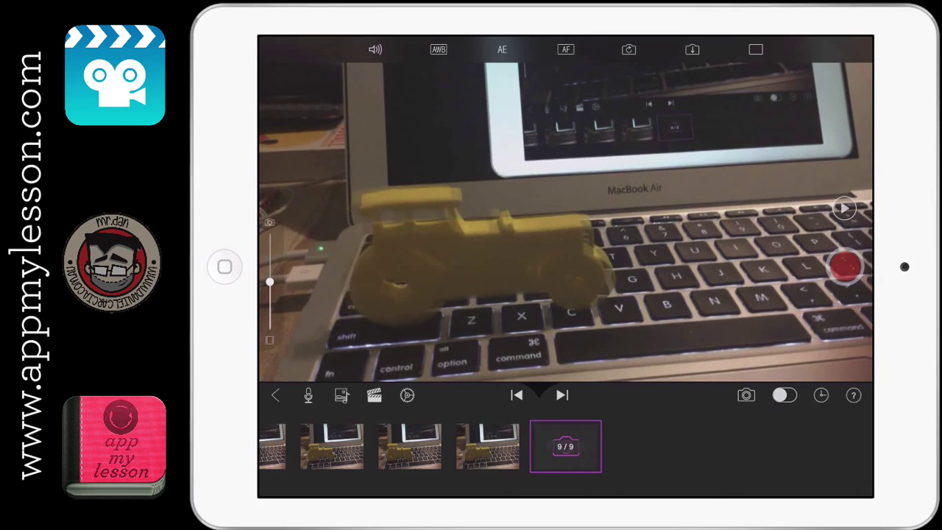
click(845, 267)
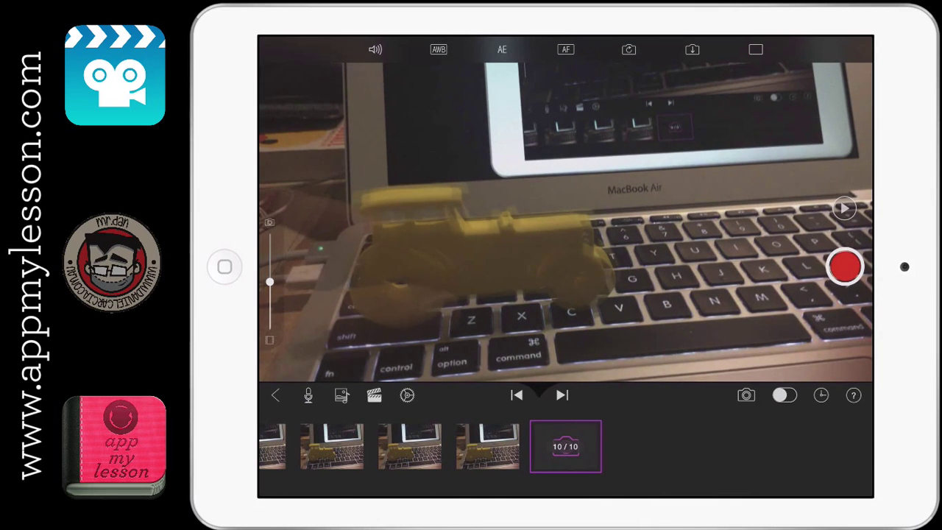
click(845, 267)
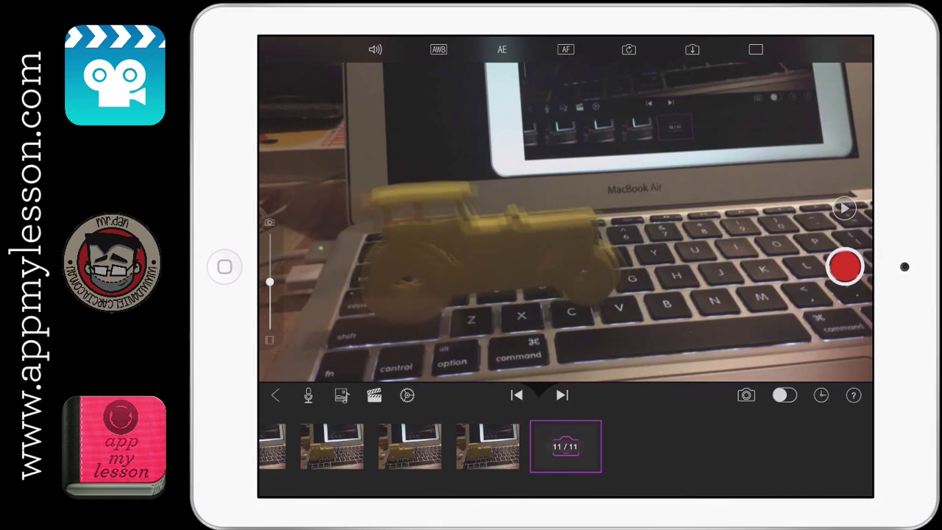
click(846, 266)
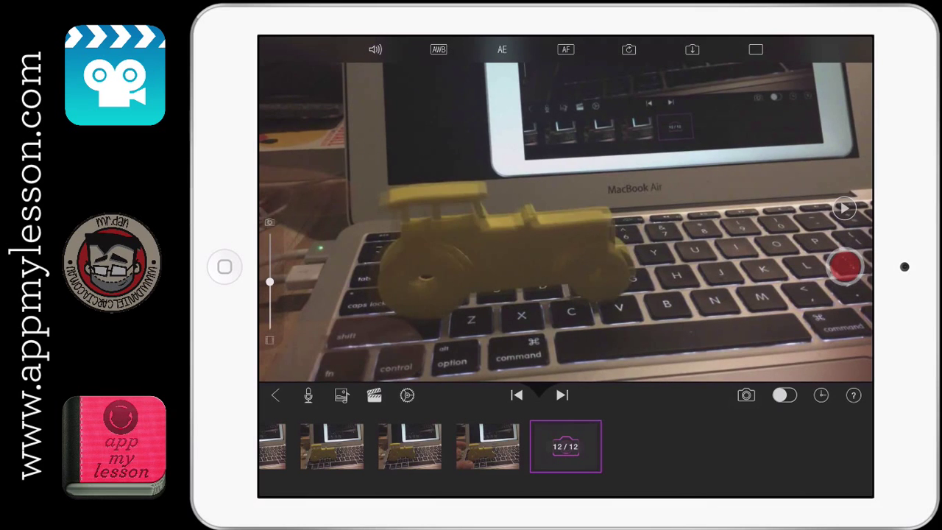
click(845, 267)
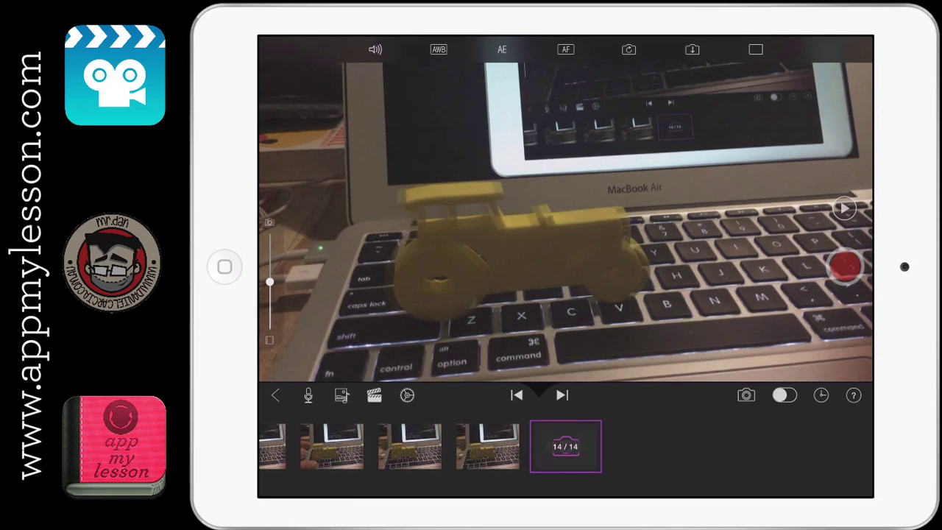
click(845, 267)
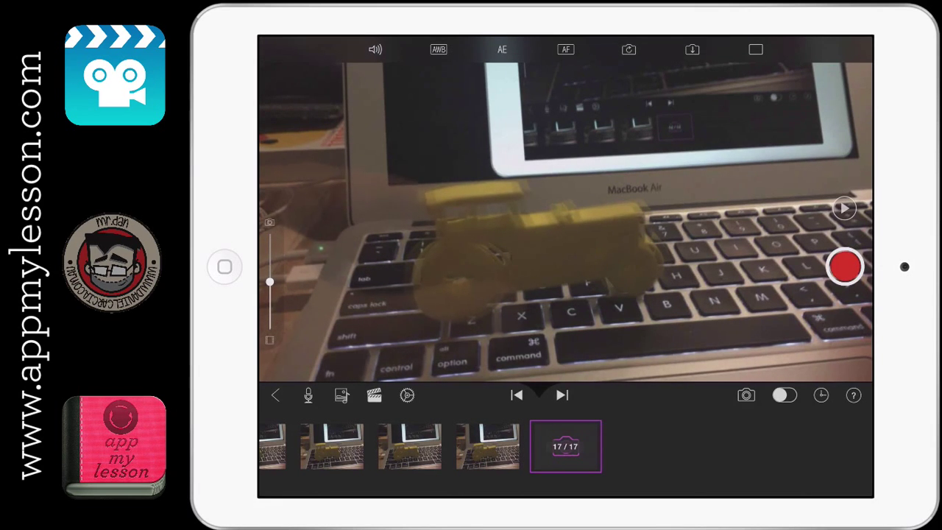
Step: Continue capturing tractor frames, bringing the movie toward 28 frames
click(845, 267)
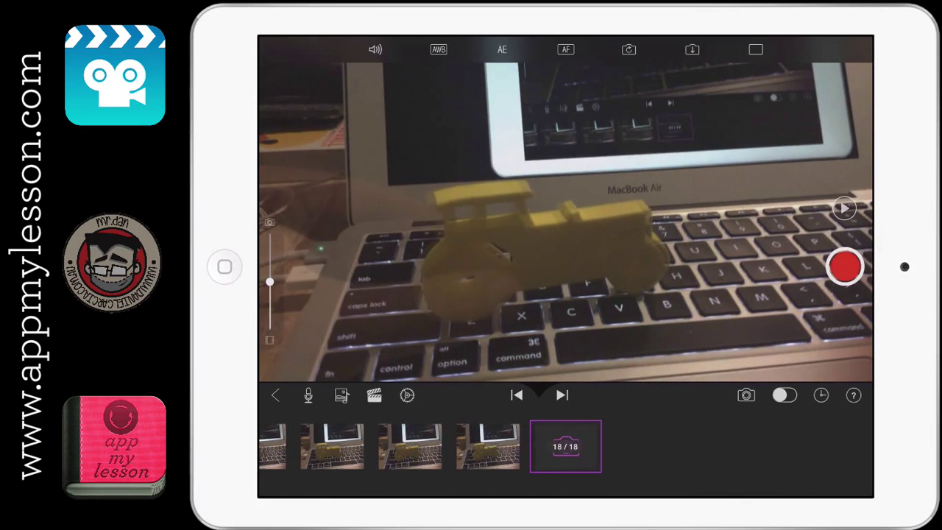
click(845, 266)
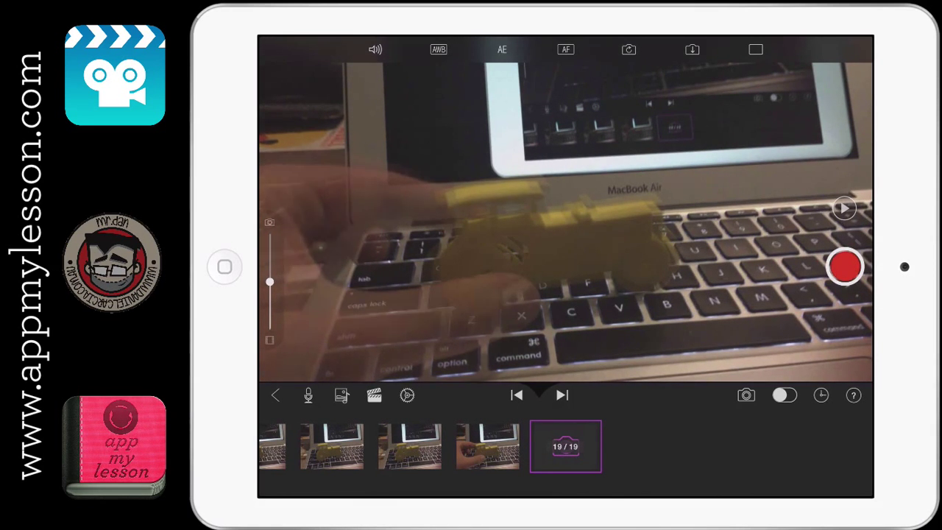
click(845, 267)
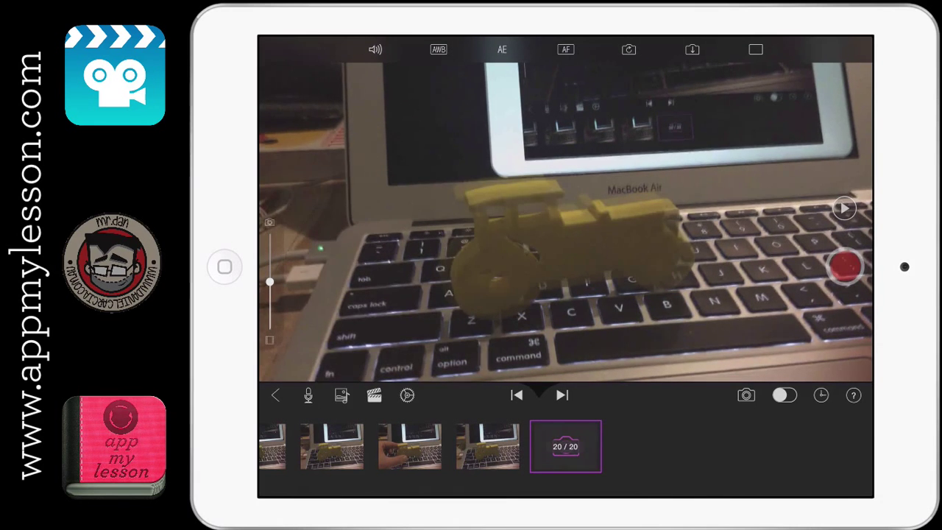
click(845, 268)
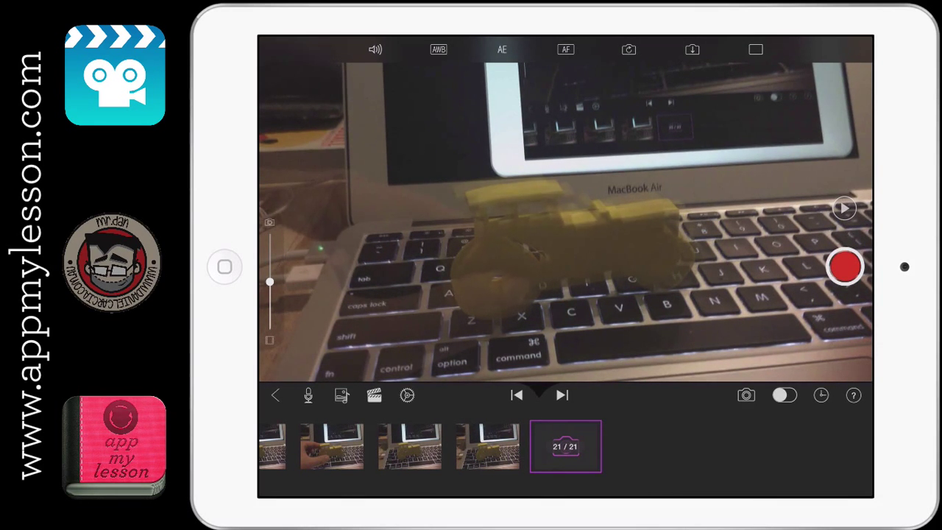
click(845, 267)
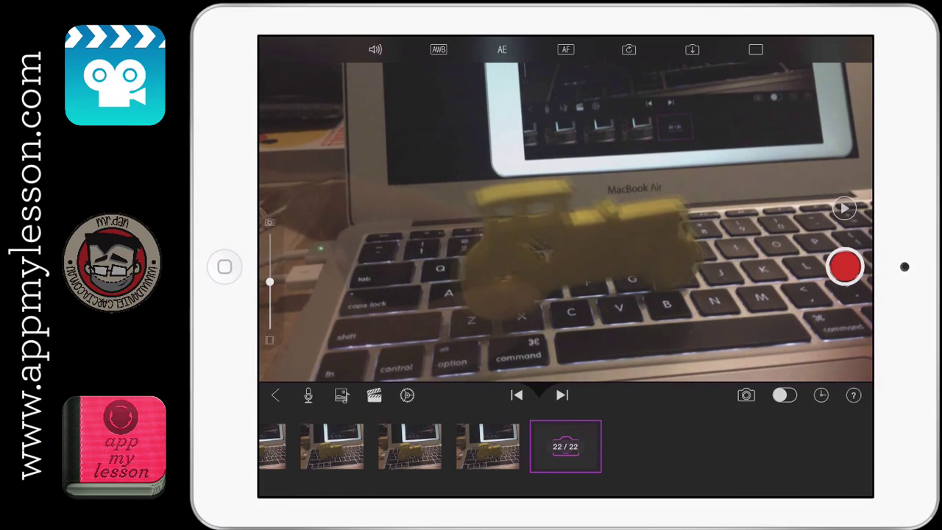
click(845, 266)
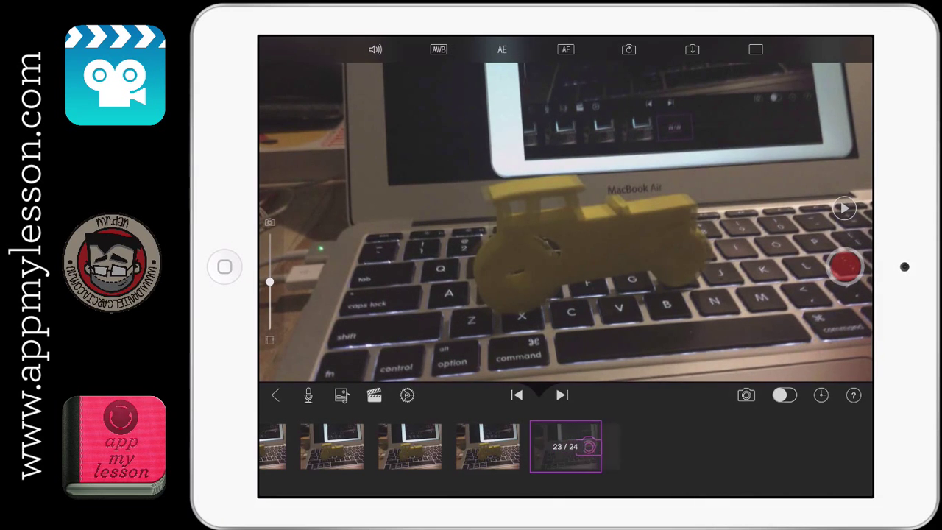
click(845, 266)
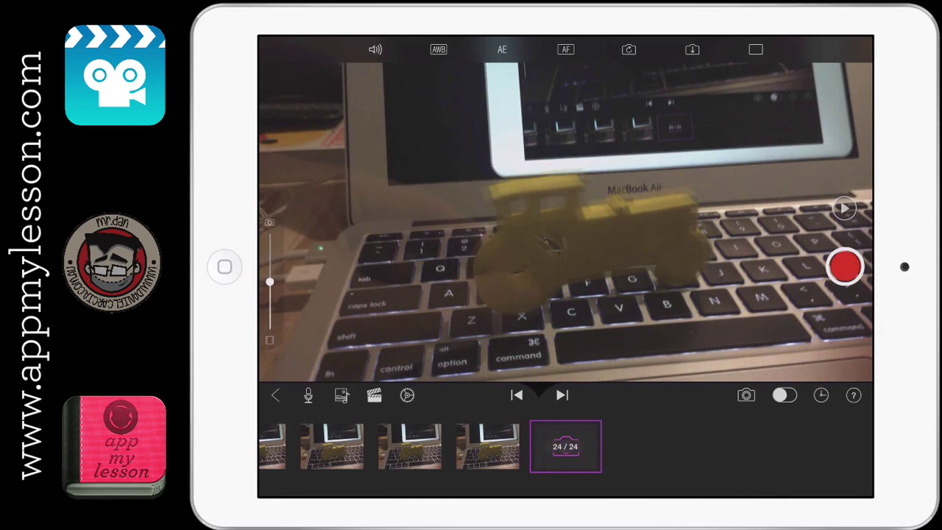
click(846, 266)
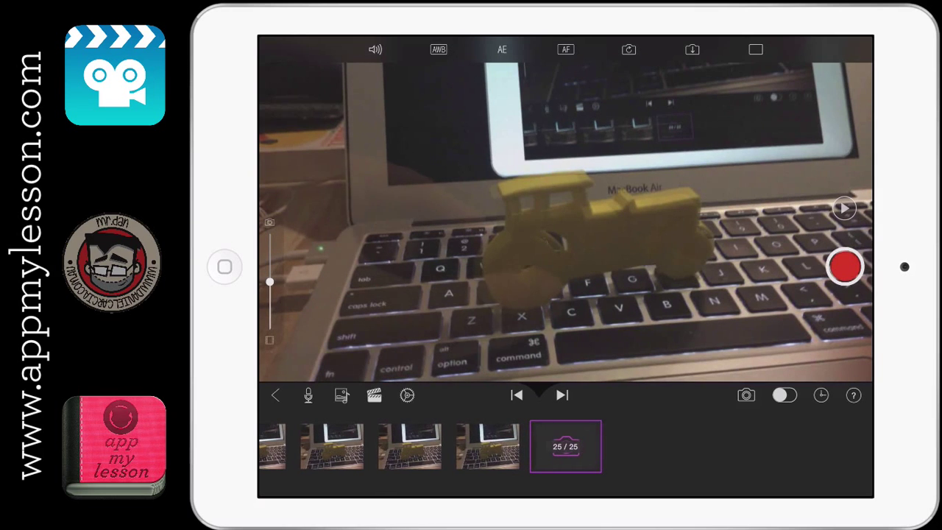
click(845, 267)
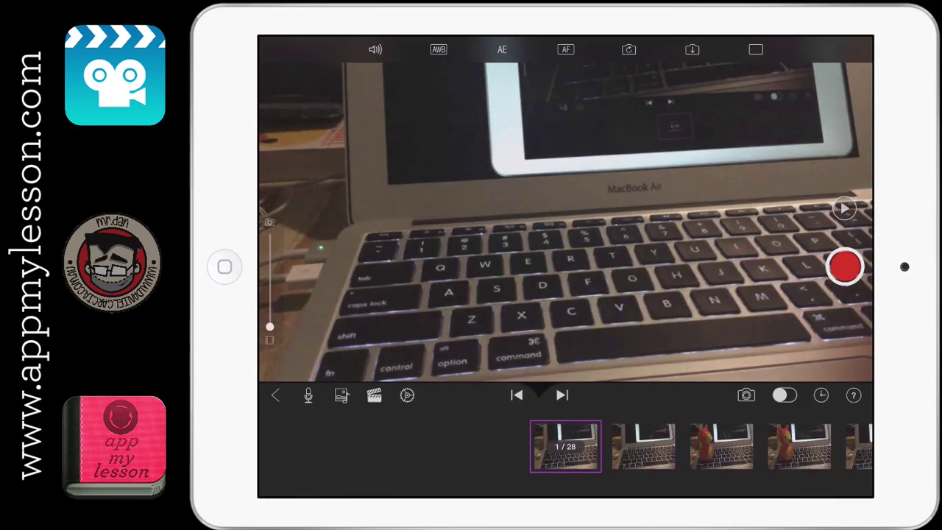
Step: Play the finished 28-frame tractor movie back from frame 1 to review it
click(565, 446)
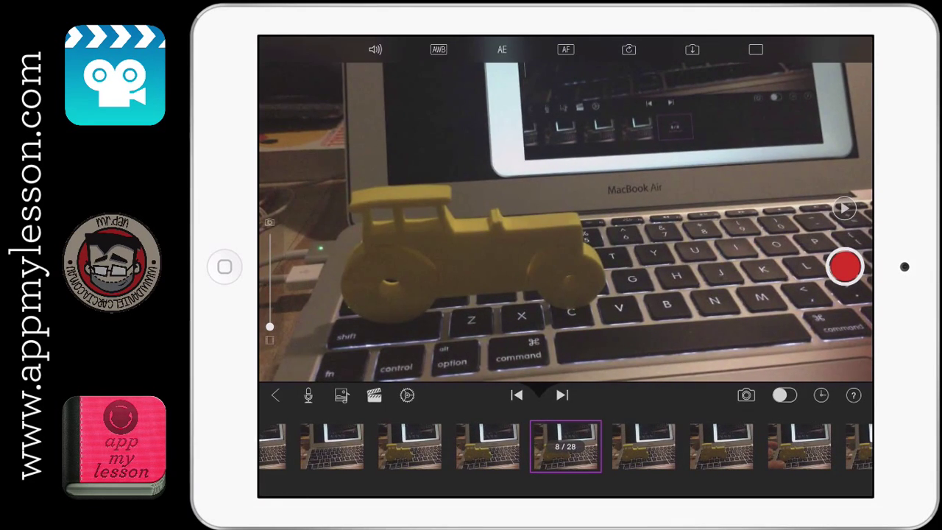
Step: Hold frame 8 longer via the Hold slider, stretching the movie from 28 to 42 frames
click(565, 446)
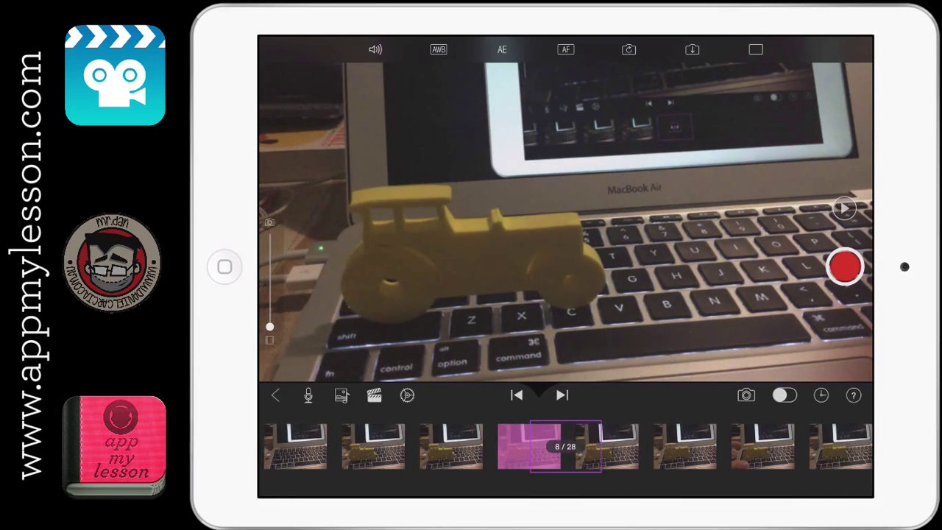
click(566, 445)
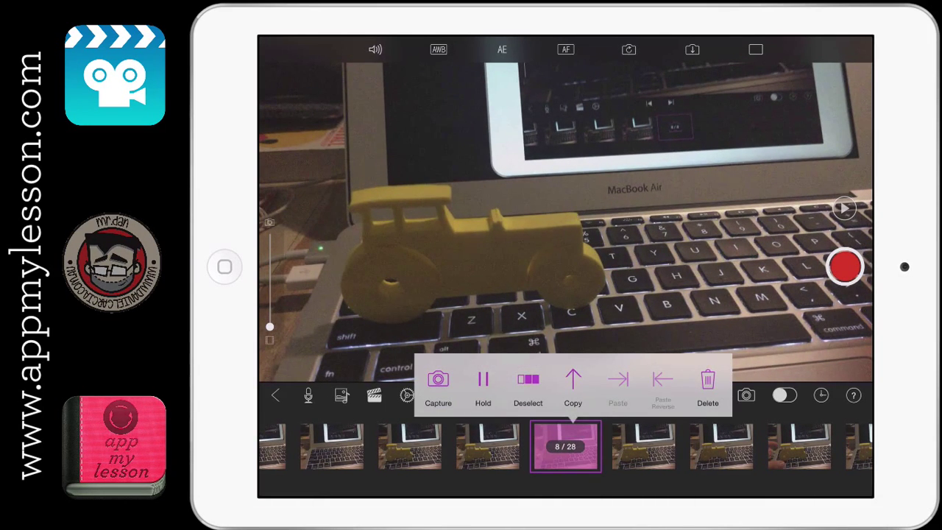
click(483, 385)
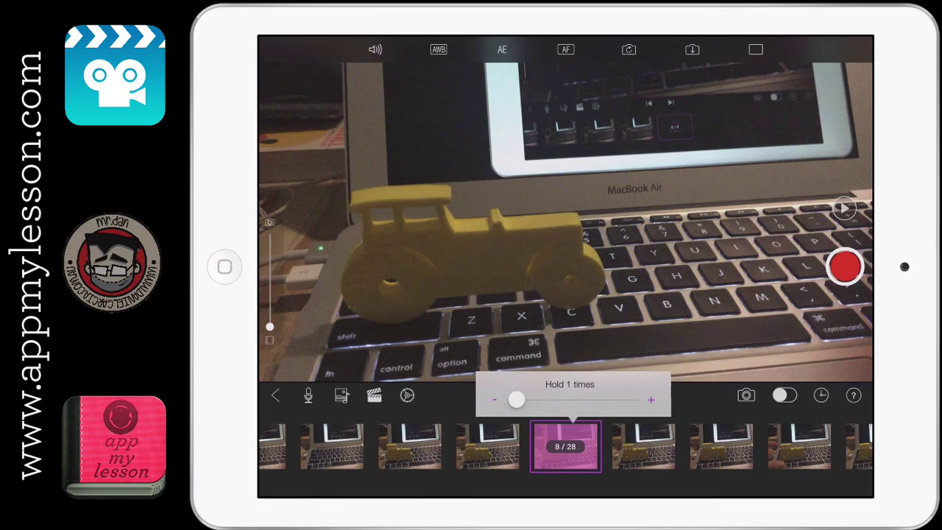
drag(516, 399, 536, 399)
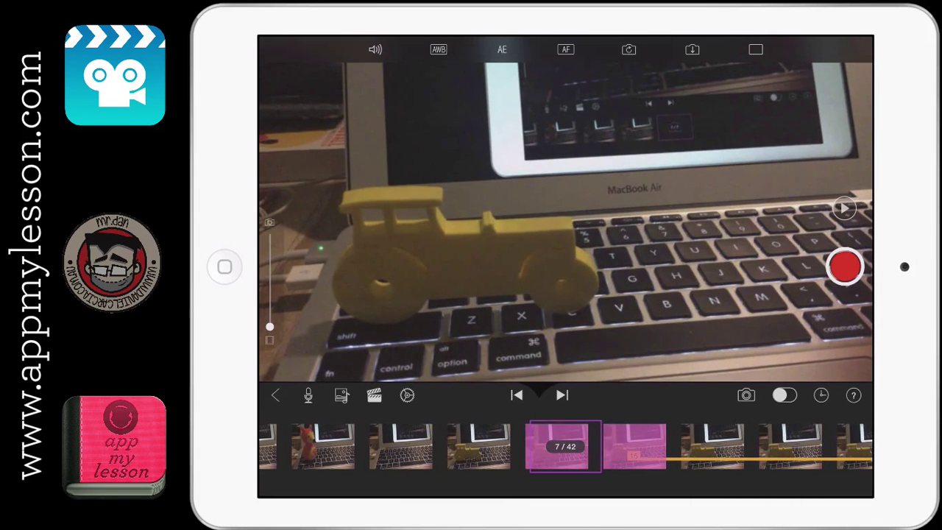
click(565, 446)
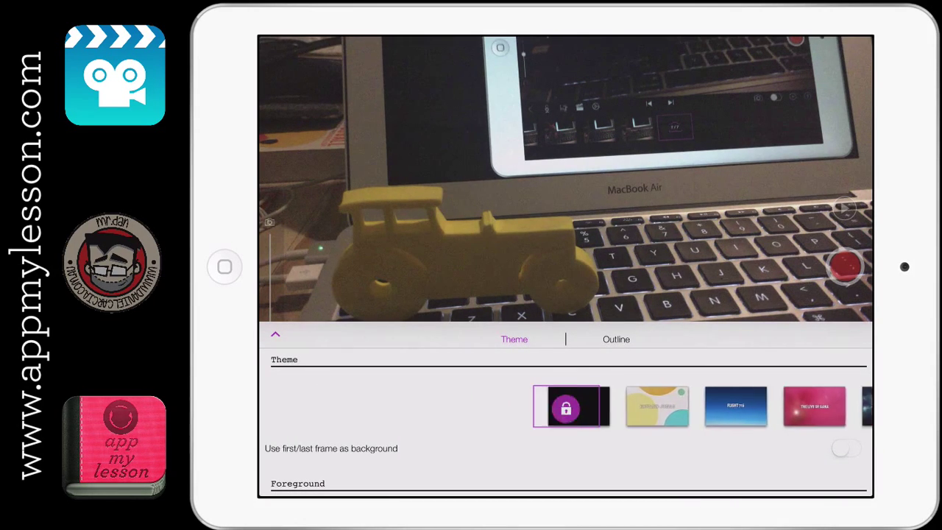
Step: Scroll through the title theme choices, then switch live camera mode back on at the 42-frame timeline
scroll(up, 3)
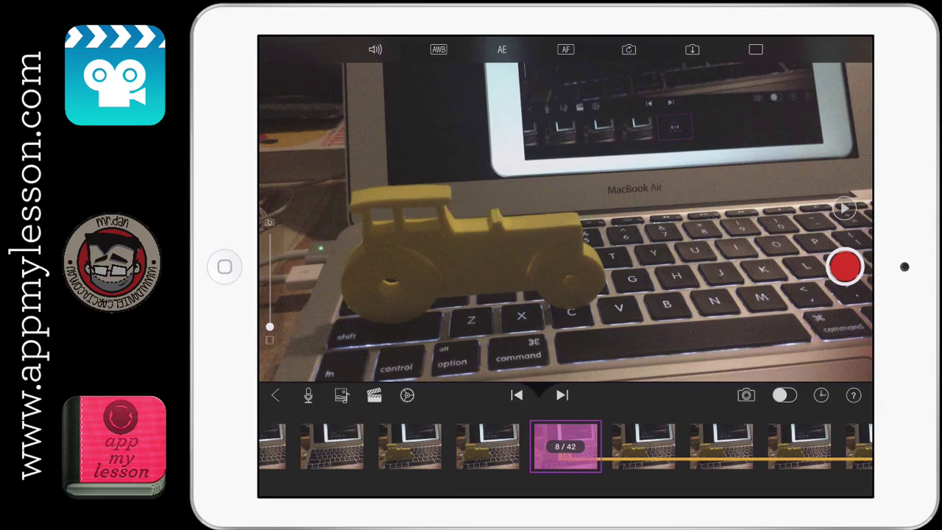
click(783, 395)
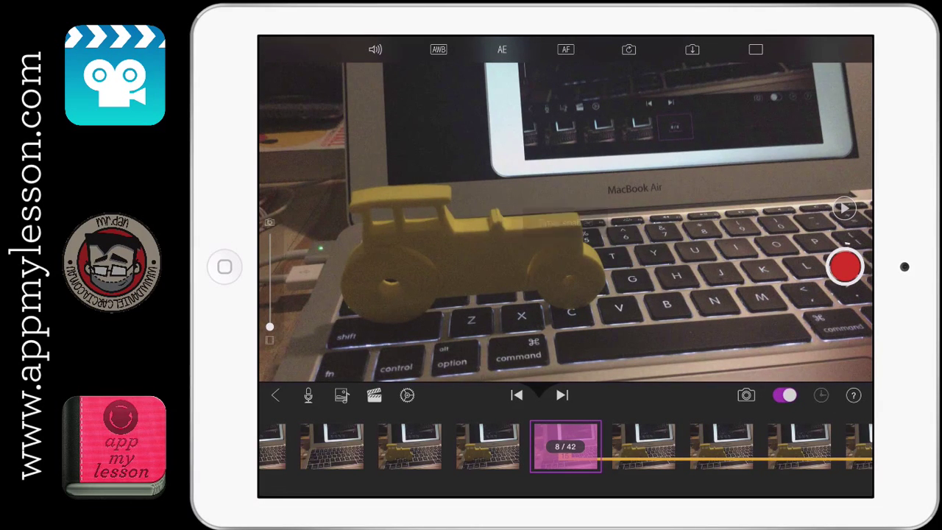